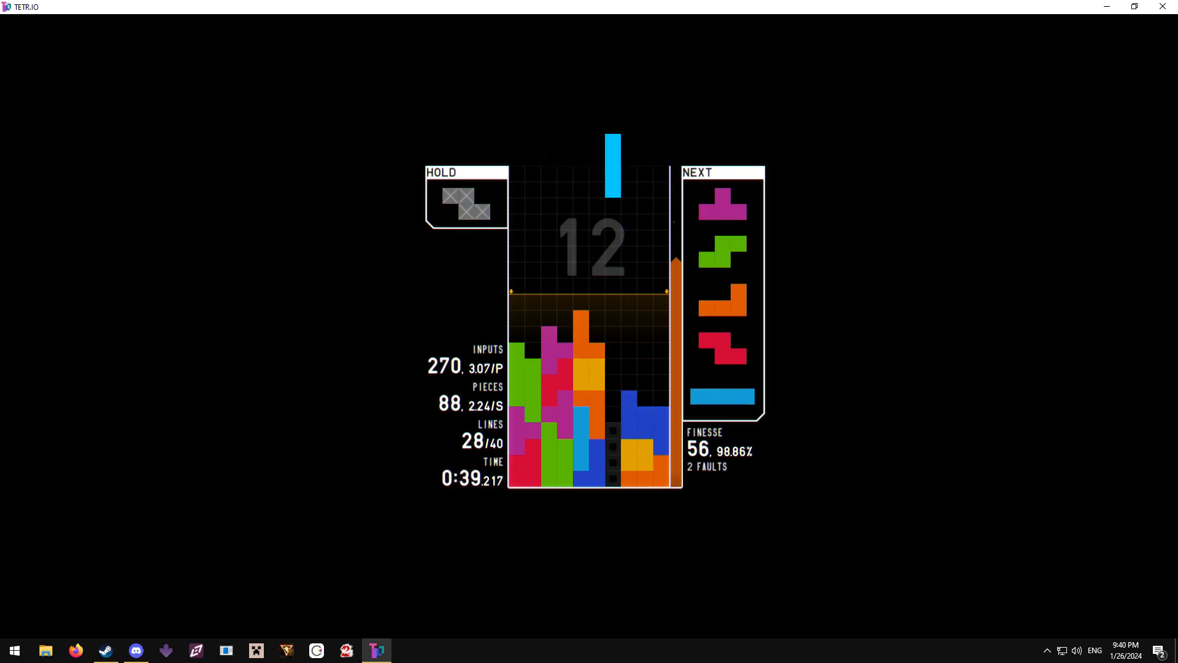
Hard drop the I piece into the well for a Quad, reaching 32 of 40 lines
{"action": "key", "text": "space"}
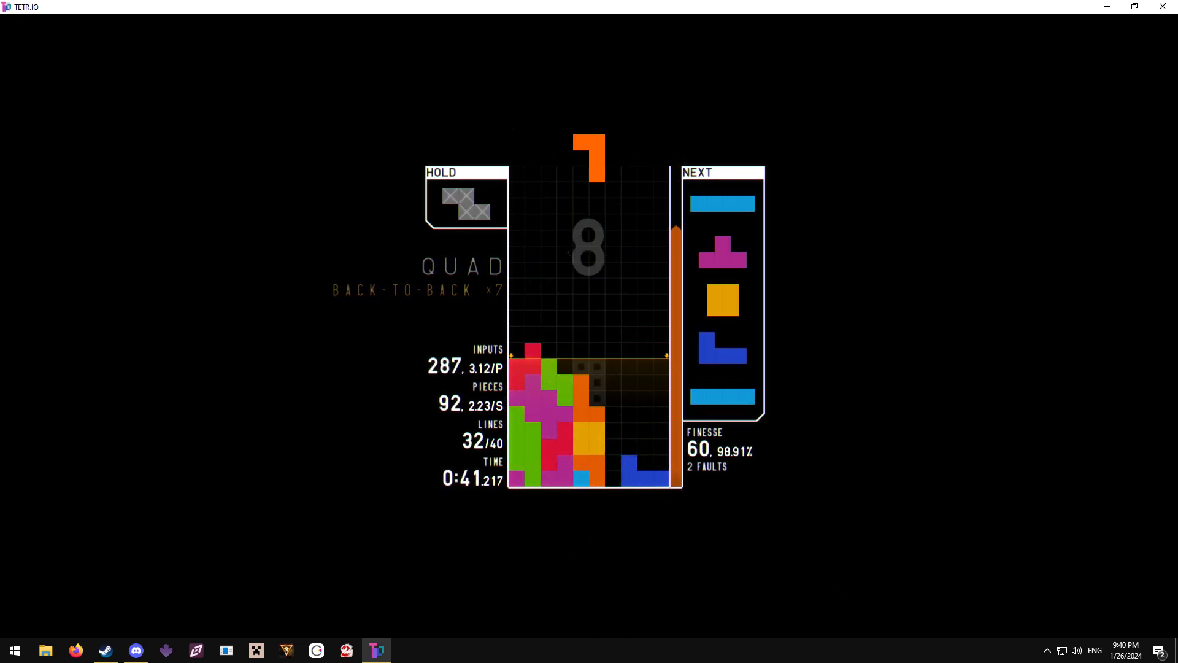